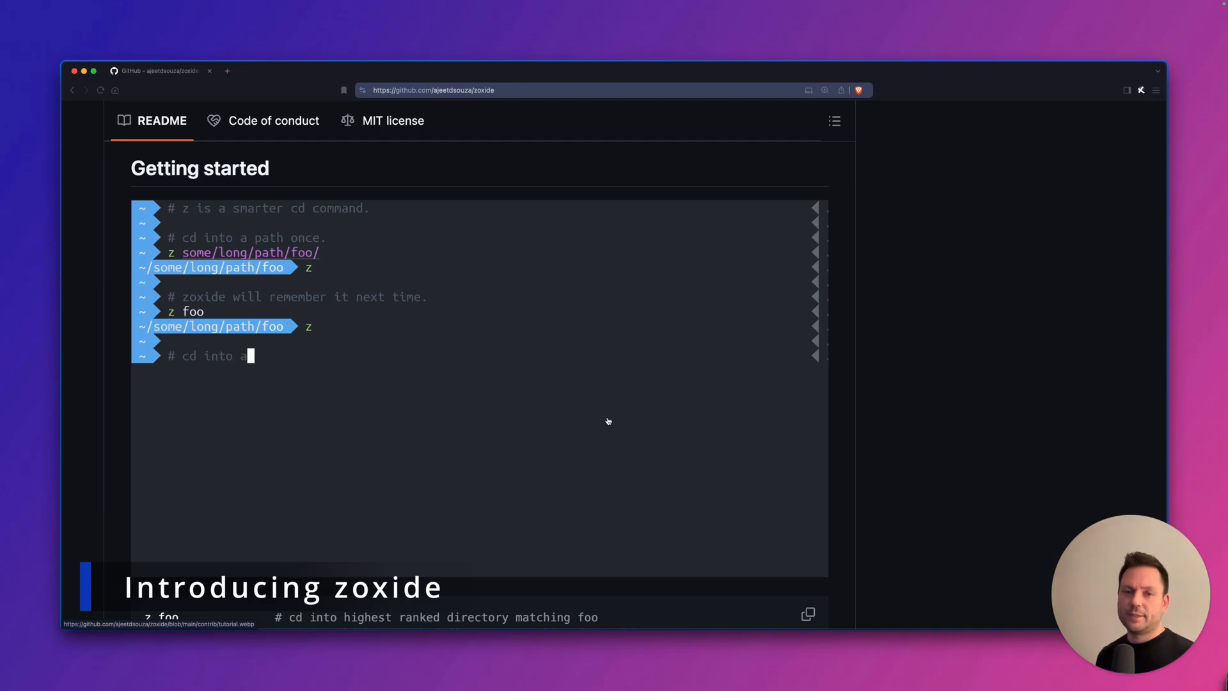
Step: Expand the macOS install options and the Zsh shell setup instructions in the zoxide README
scroll("down", 3)
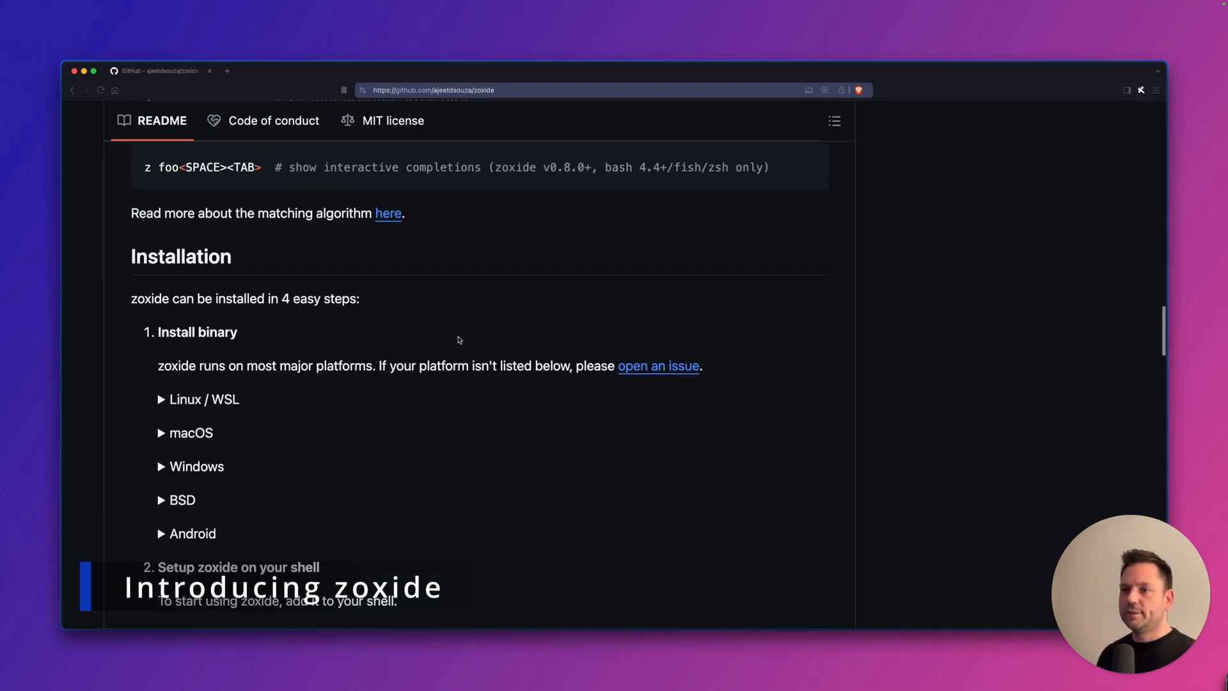
scroll("down", 3)
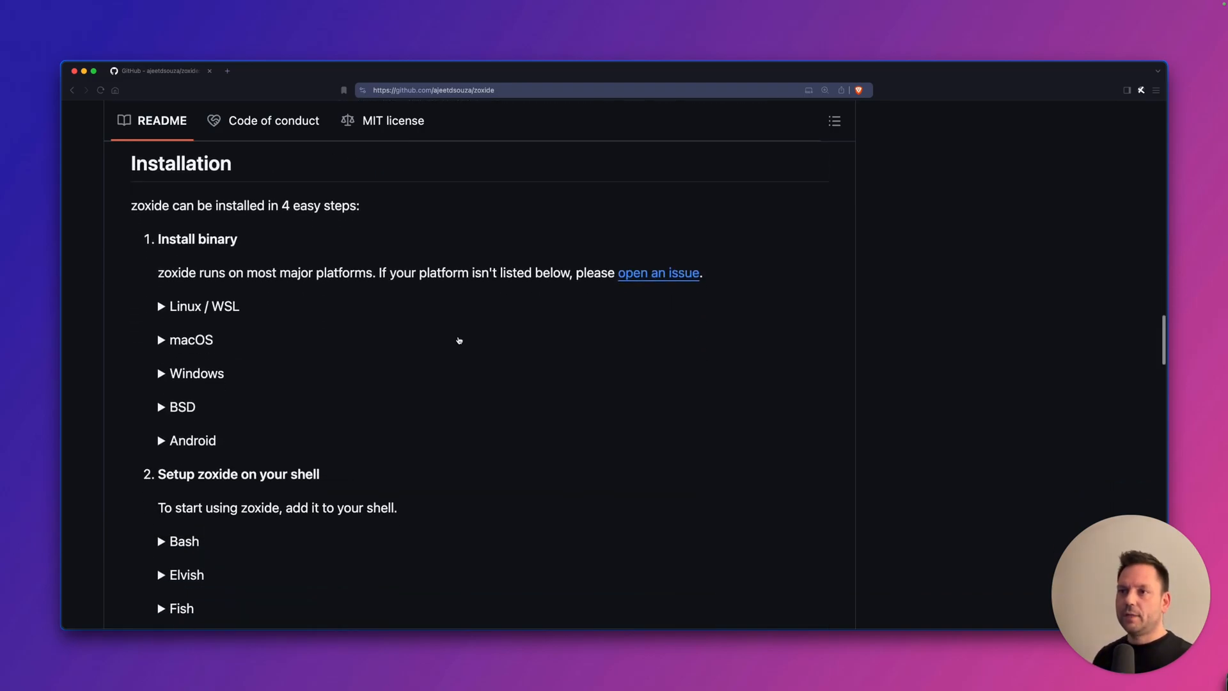
left_click(191, 339)
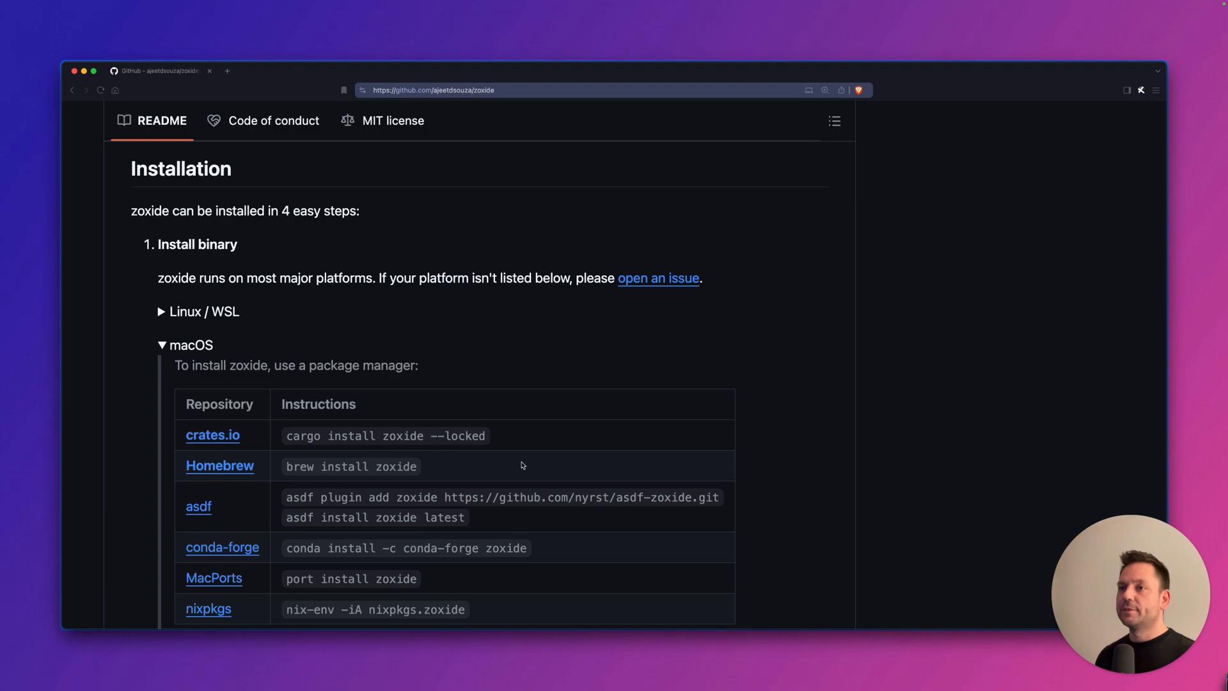
scroll("down", 3)
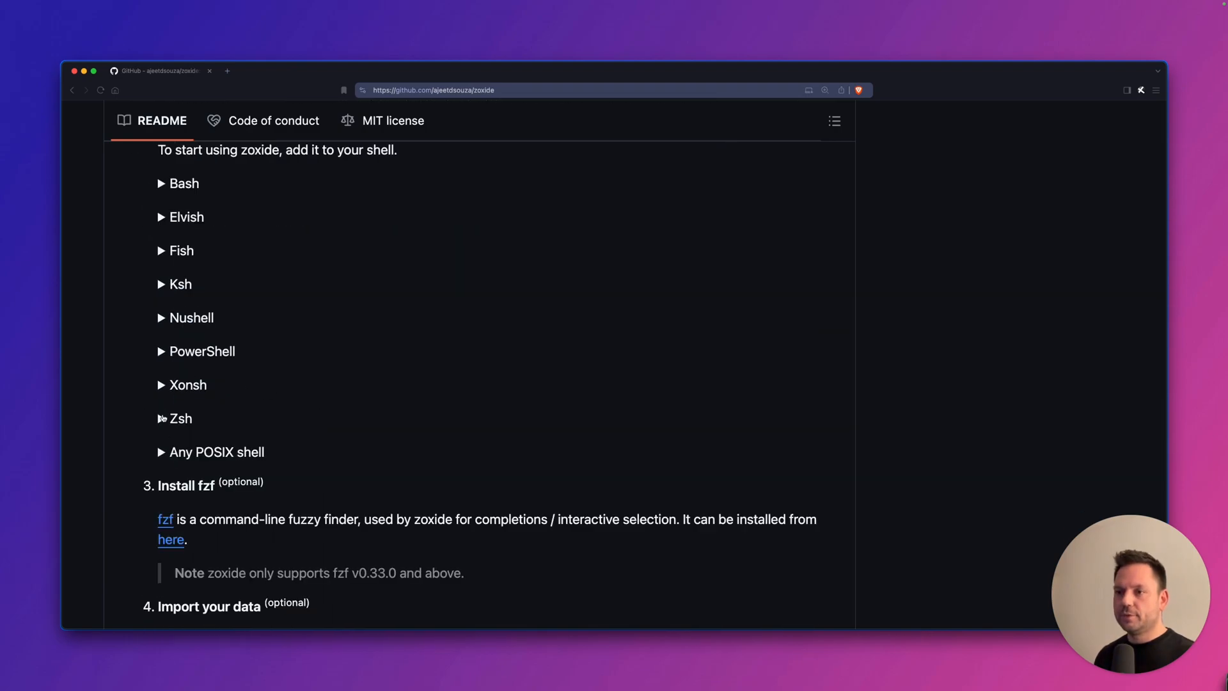
left_click(181, 418)
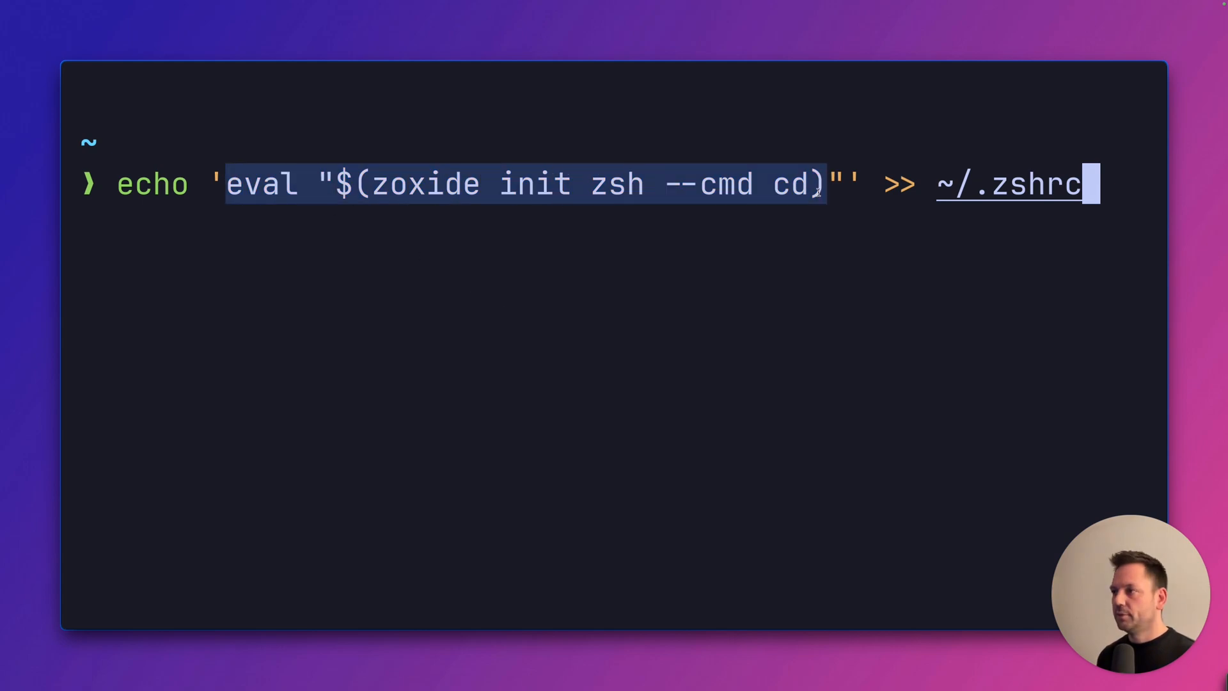
Step: Append eval "$(zoxide init zsh --cmd cd)" to ~/.zshrc
key("Return")
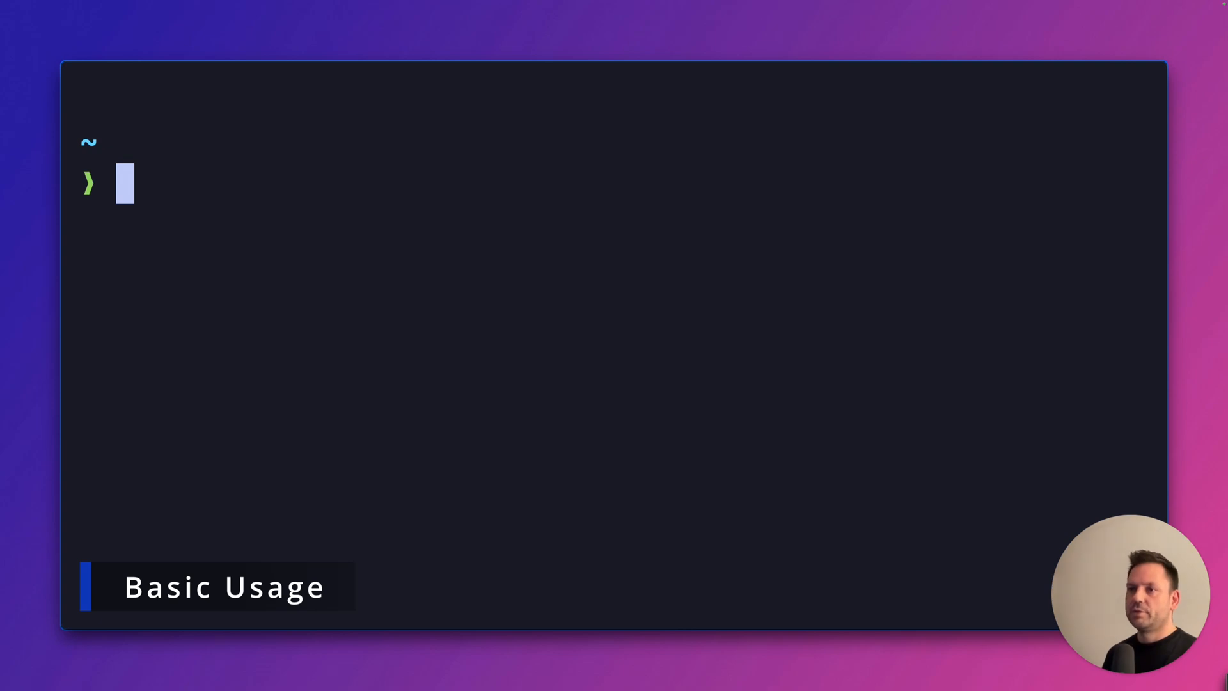
Step: Navigate with plain cd into .dotfiles, back home and cd -, then clear the screen
type("cd .dotfiles")
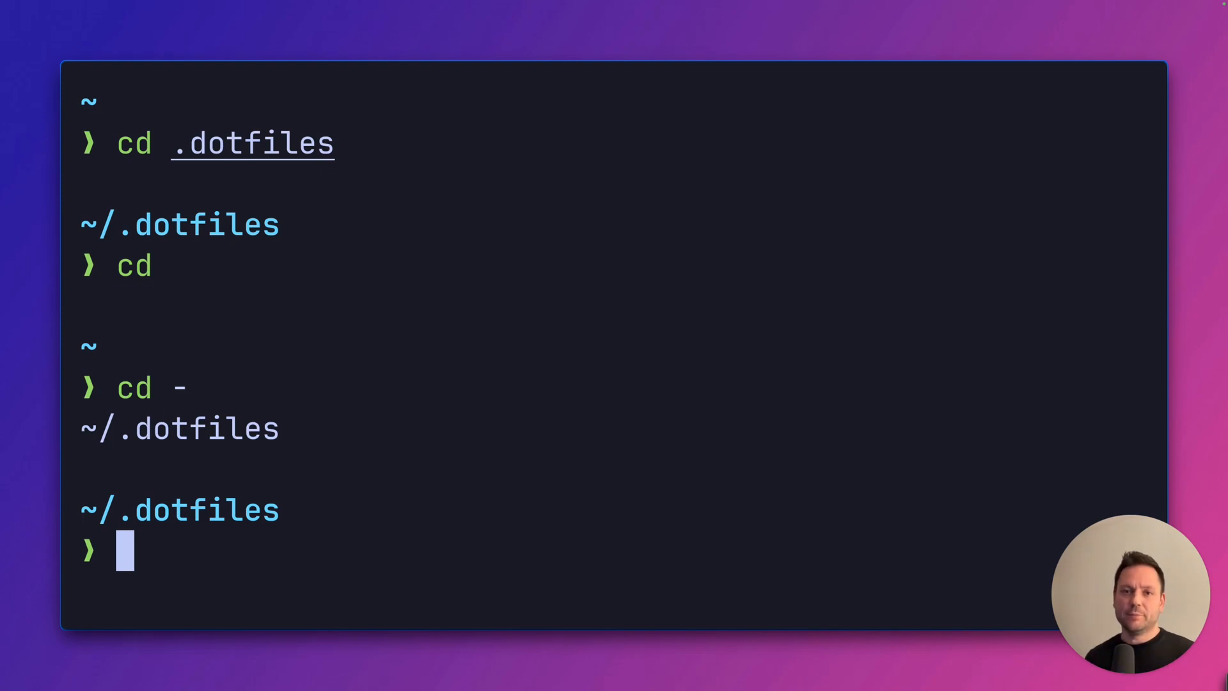
key("ctrl+l")
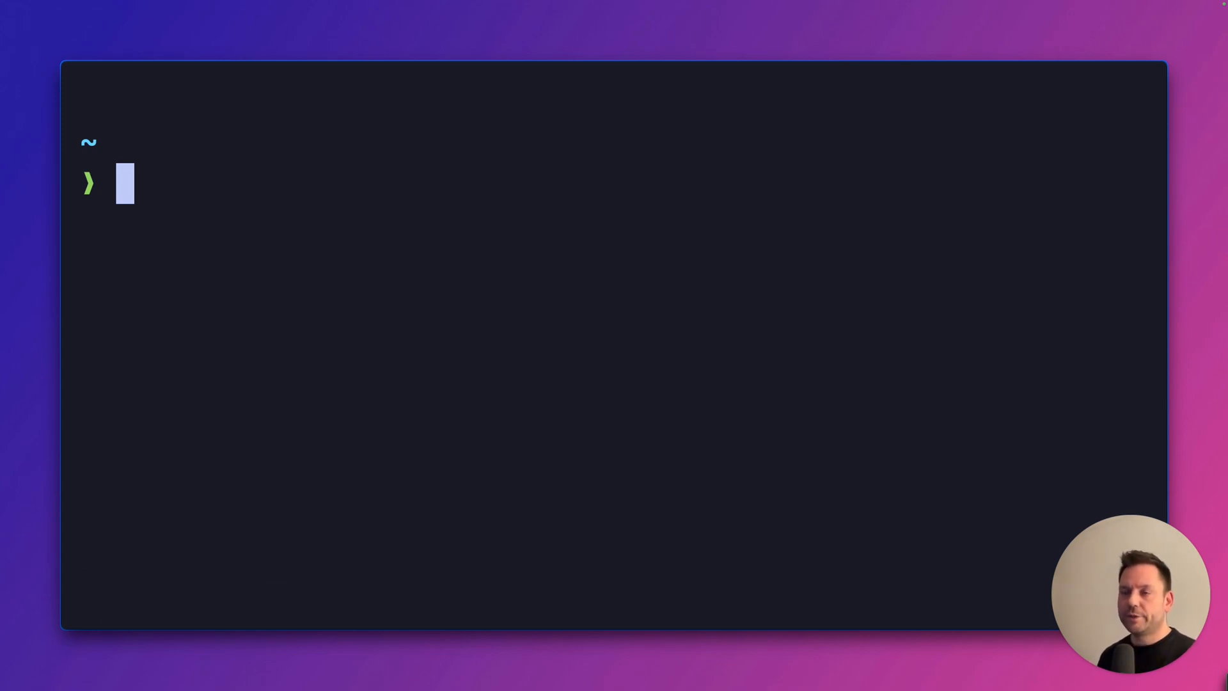
mouse_move(610, 383)
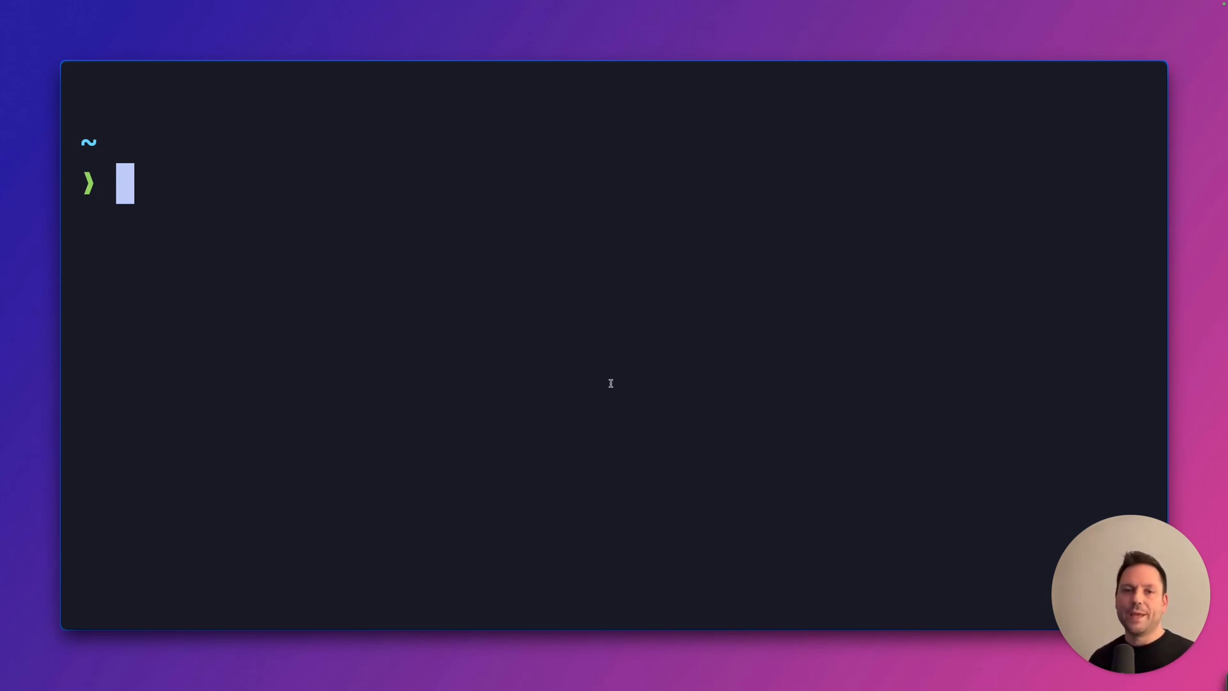
Step: Enter cd .dotfiles/ at the prompt
type("cd")
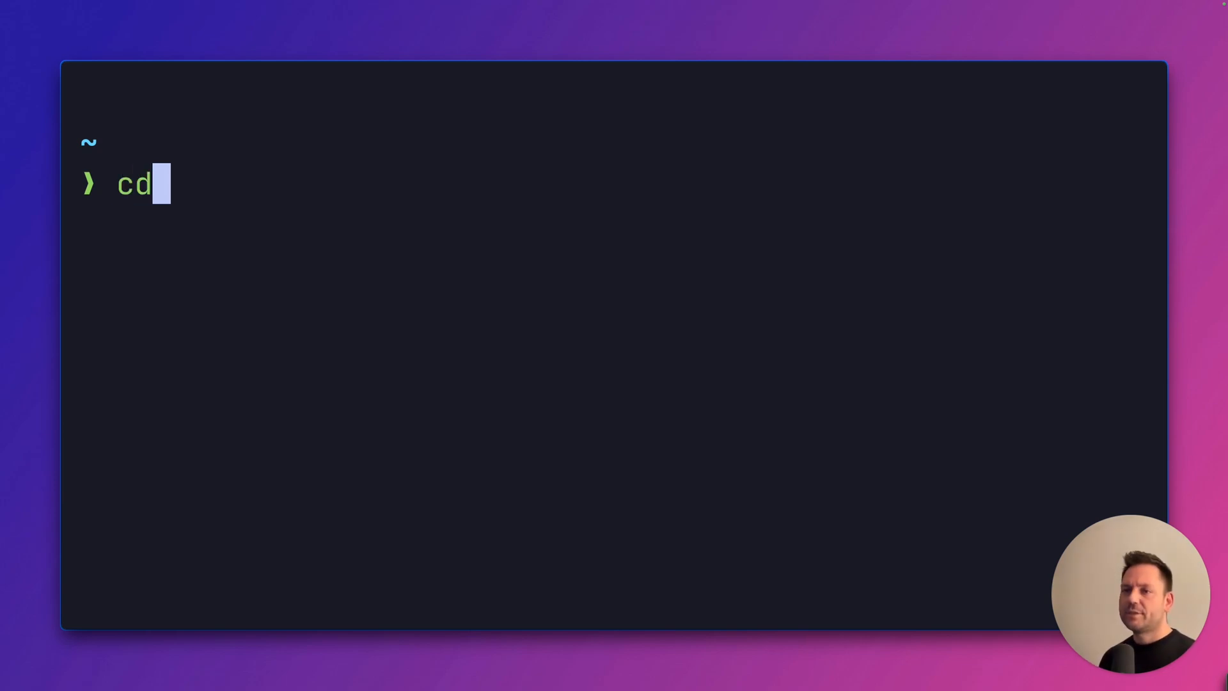
type(".dotfiles/")
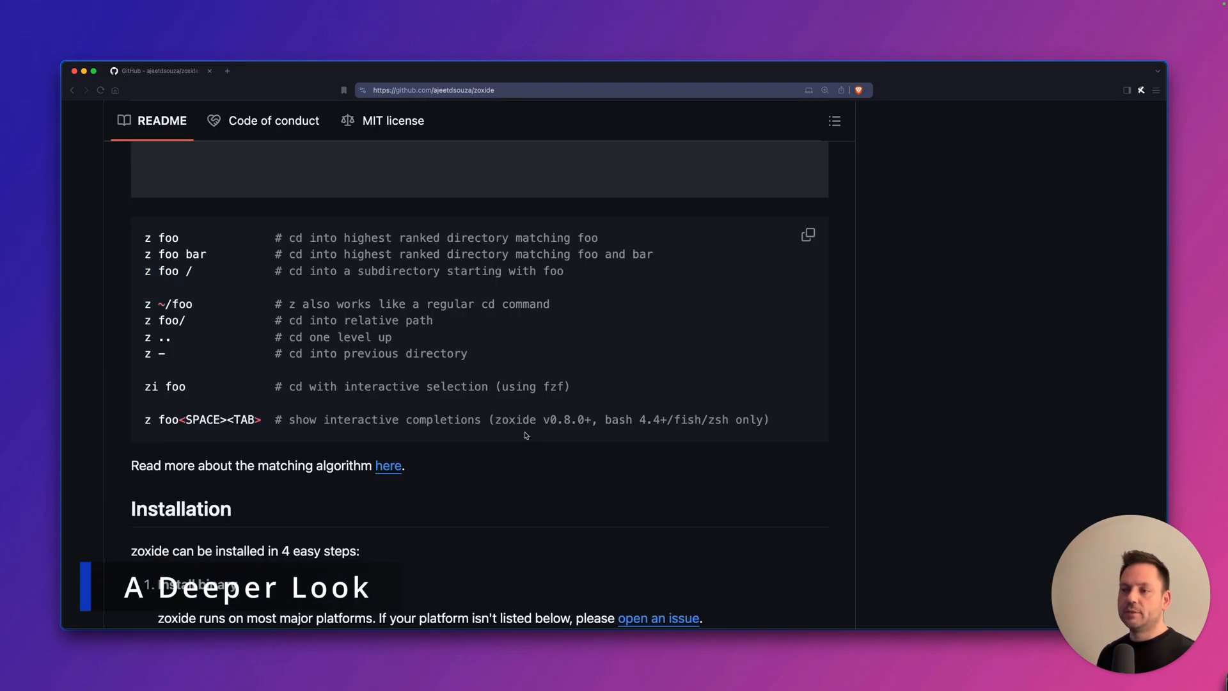
Step: Read the Algorithm wiki page from Matching through Frecency, Aging and Pruning
left_click(388, 466)
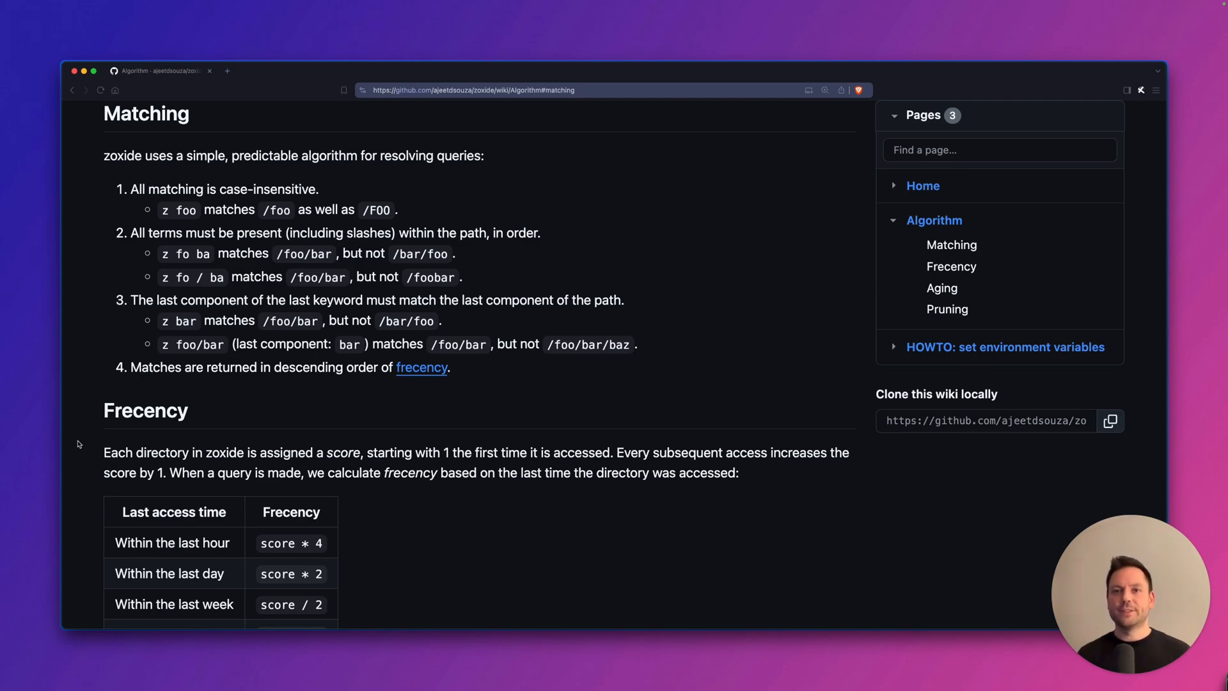
scroll("down", 3)
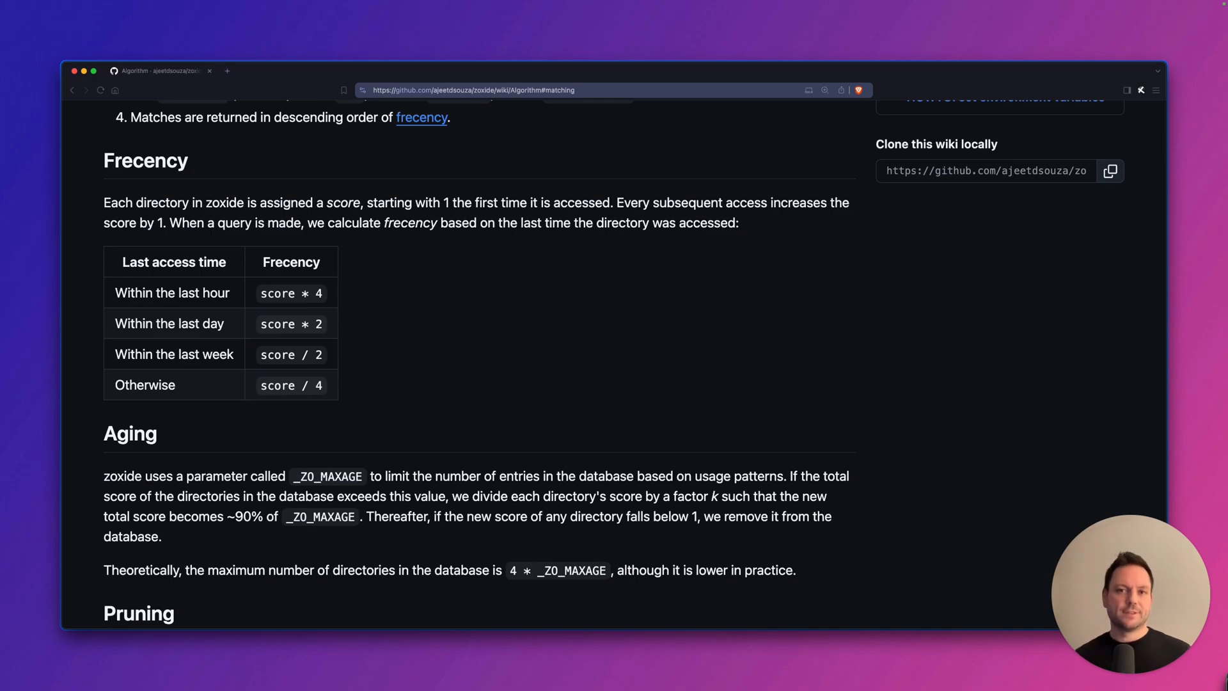
scroll("down", 3)
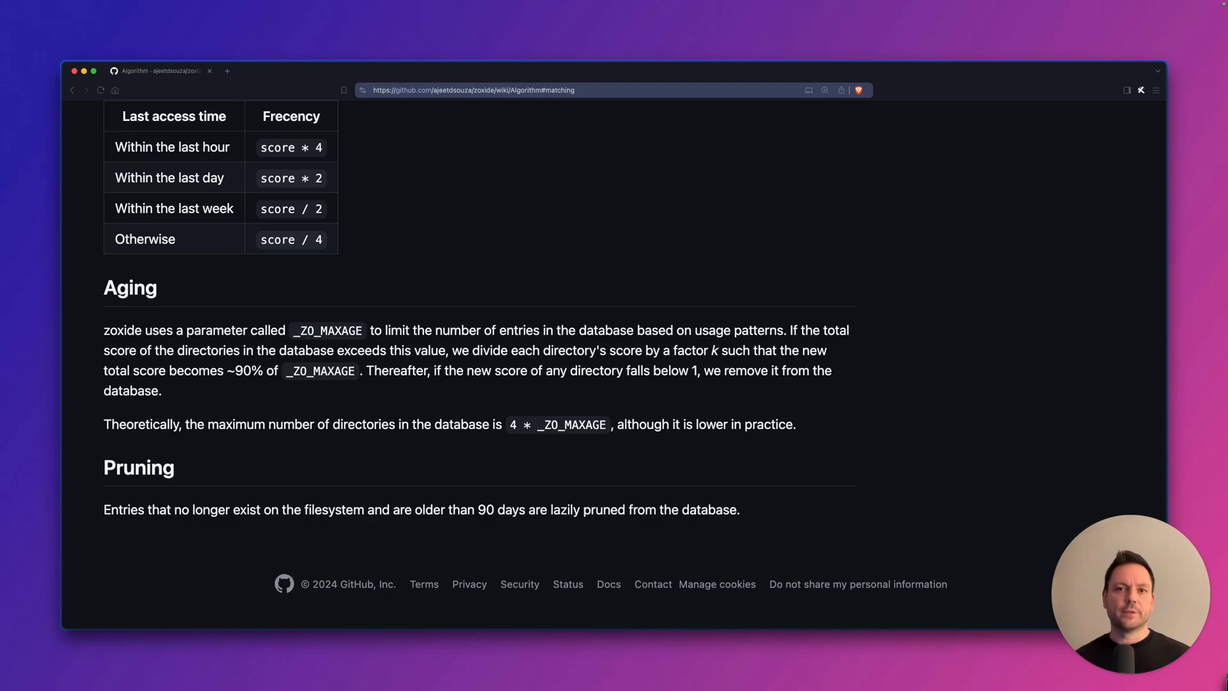
scroll("up", 3)
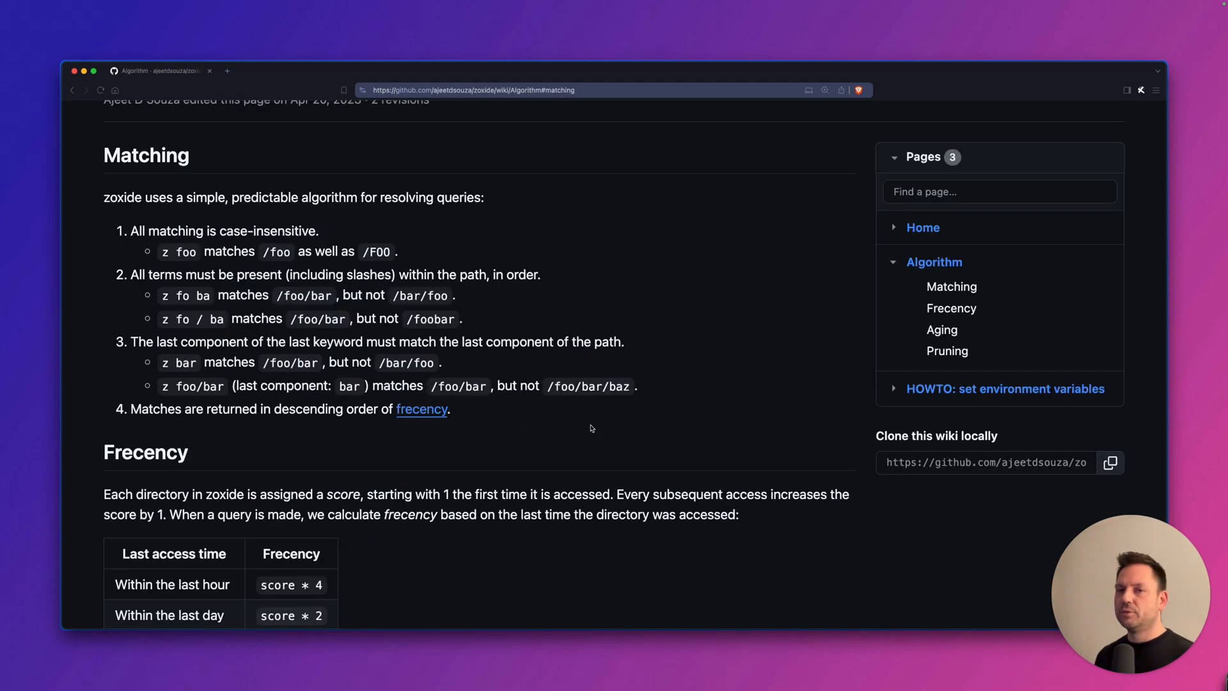
mouse_move(392, 237)
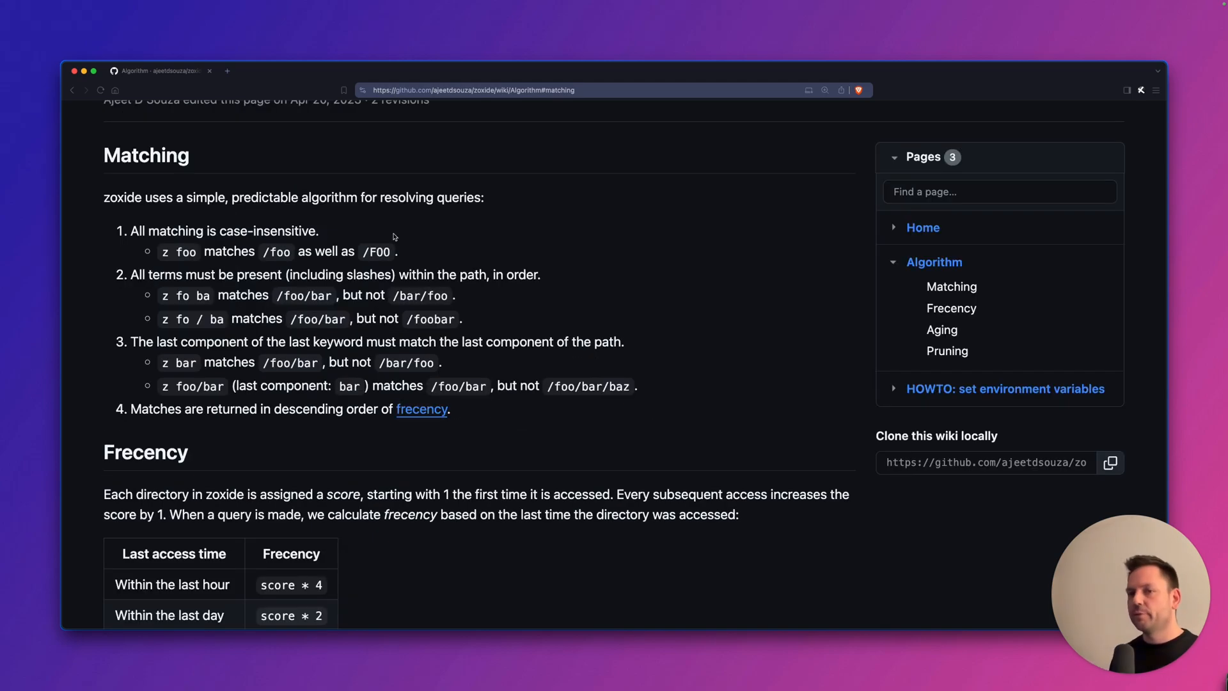
mouse_move(80, 215)
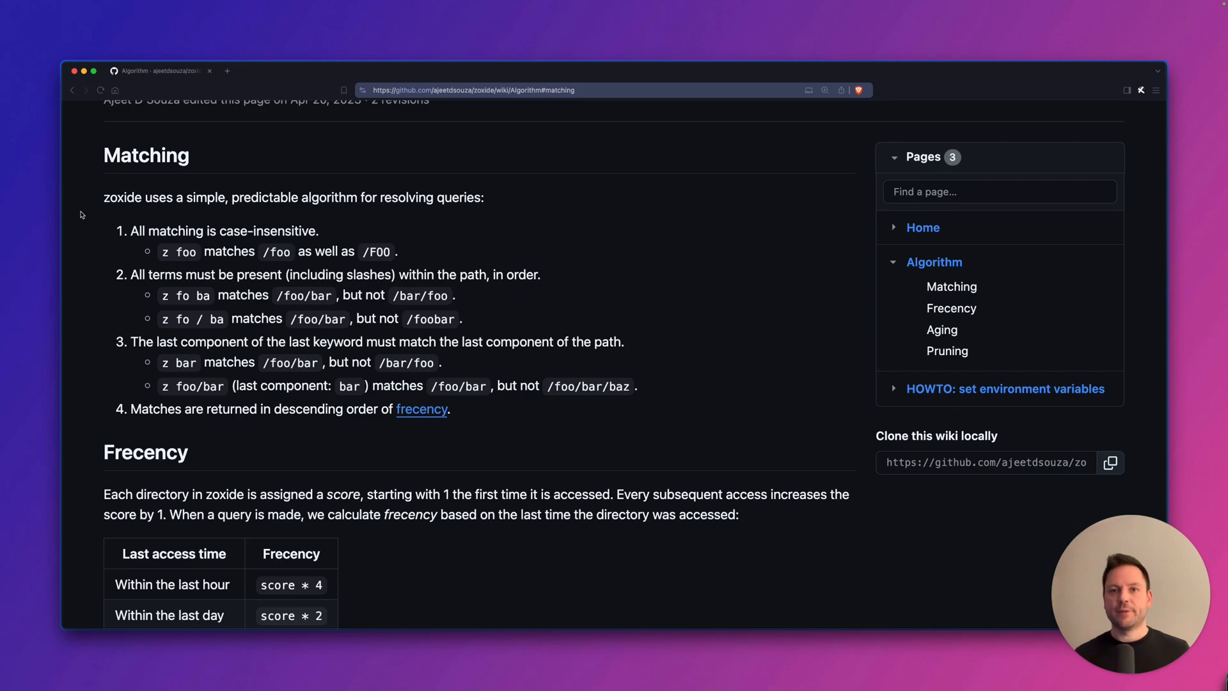
mouse_move(44, 319)
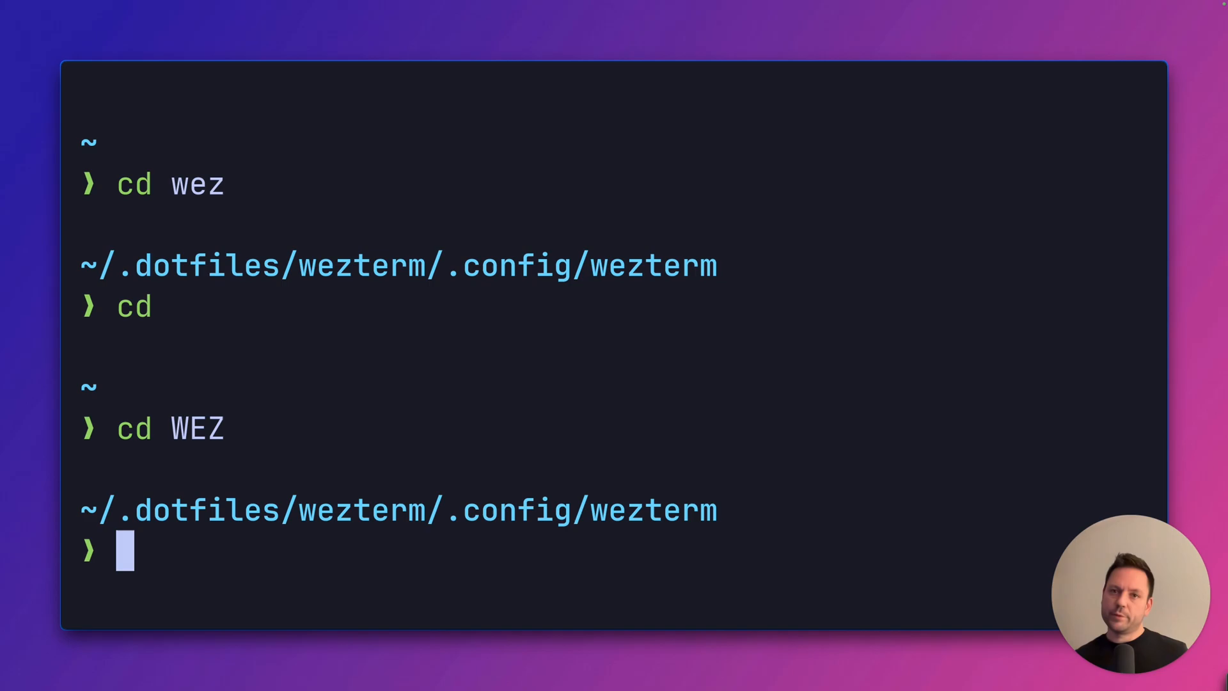
Step: Jump from home into the wezterm folder with cd wez
key("Return")
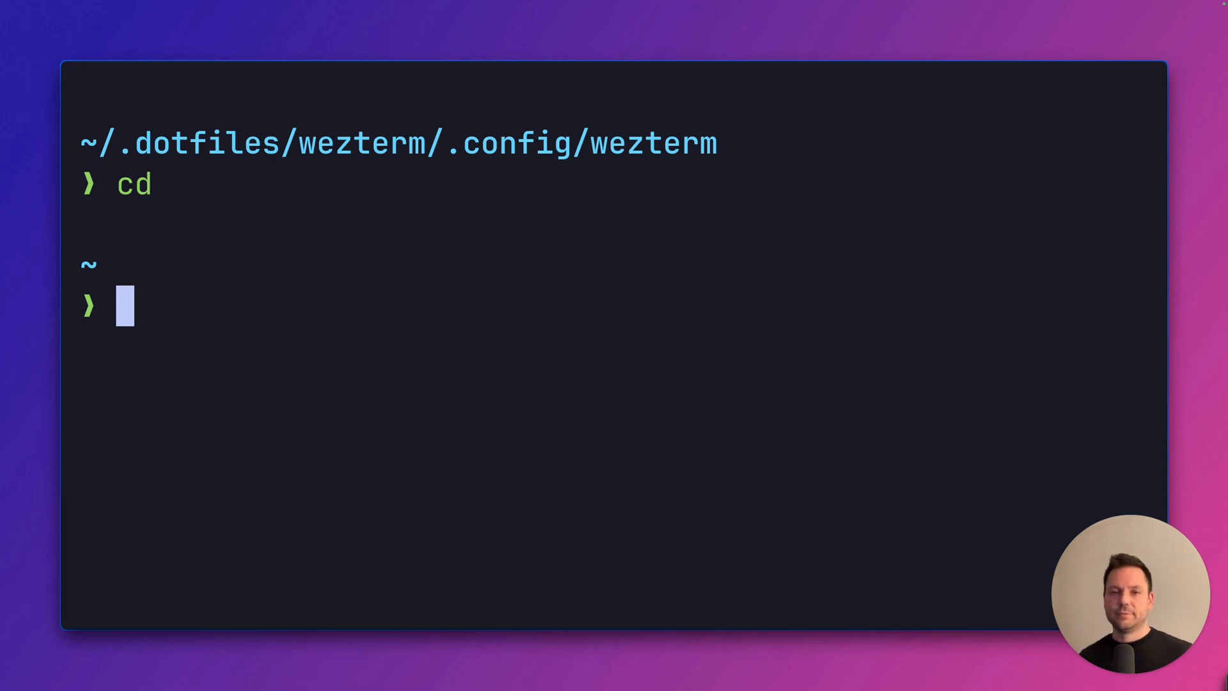
type("cd w")
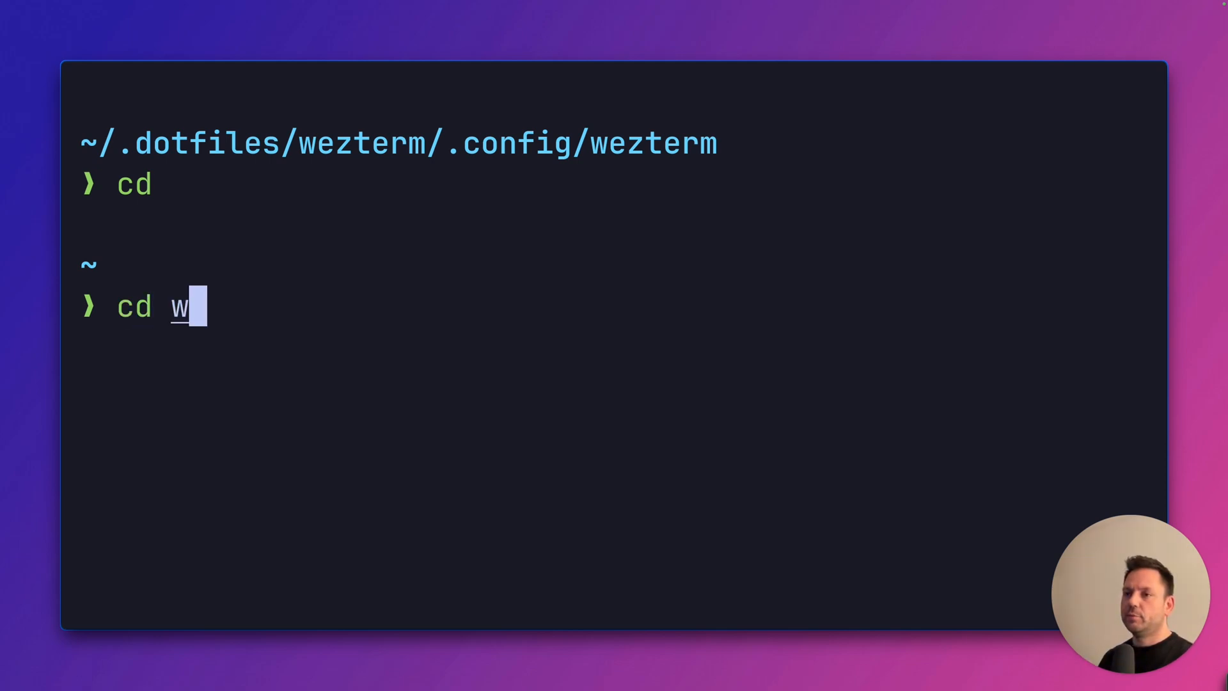
key("Return")
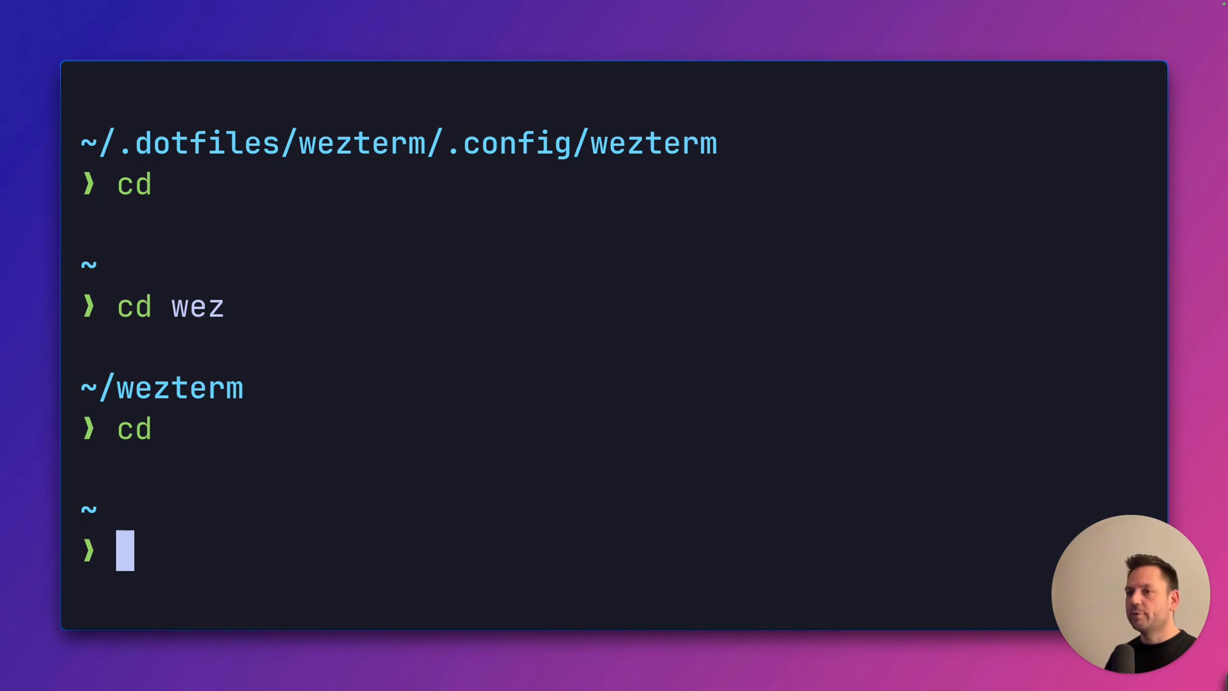
Step: Jump into the dotfiles wezterm config folder with cd conf wez
double_click(654, 142)
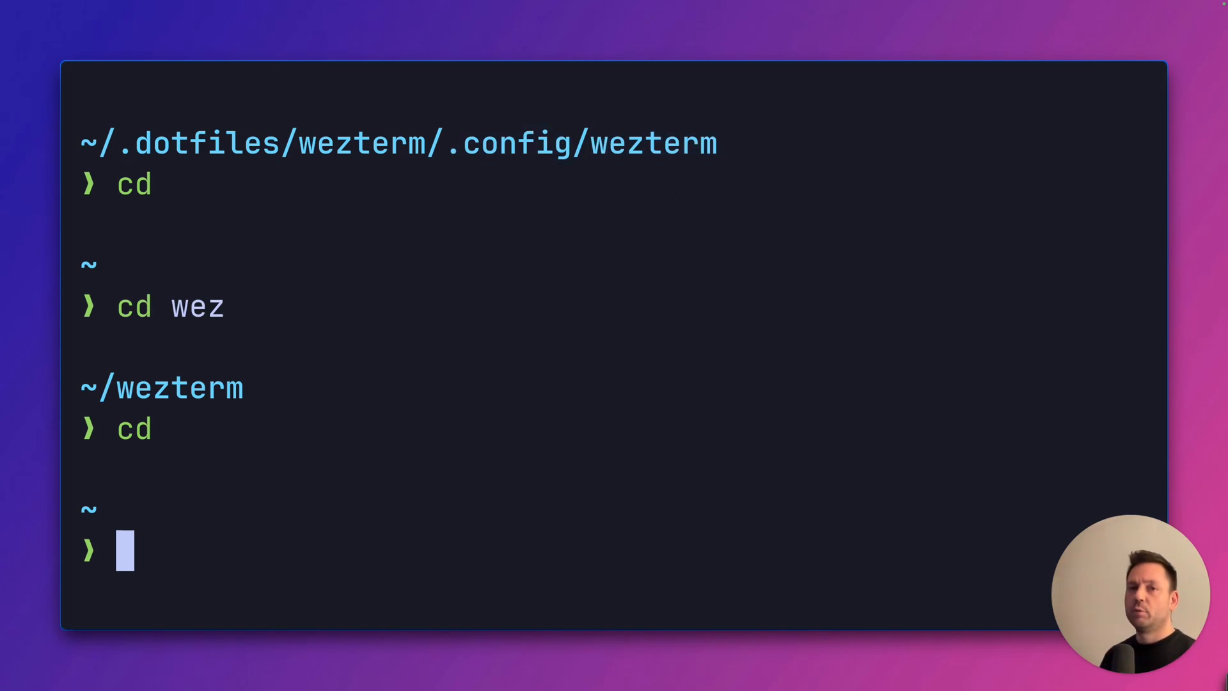
type("cd conf")
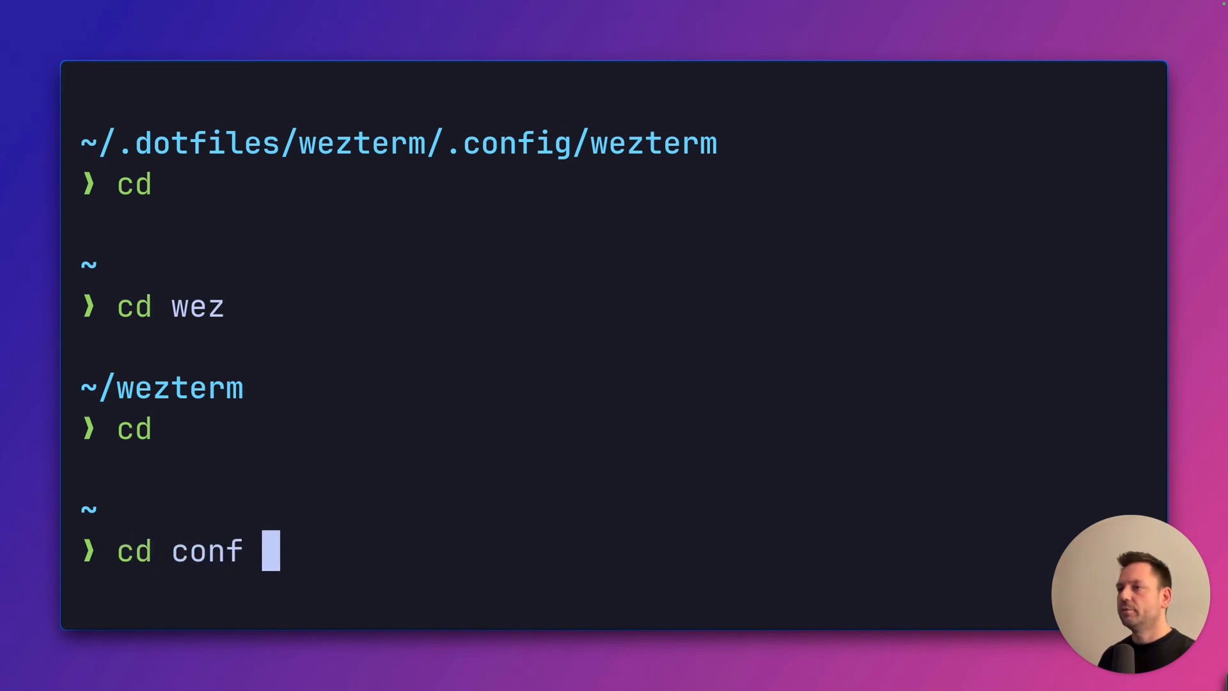
key("Return")
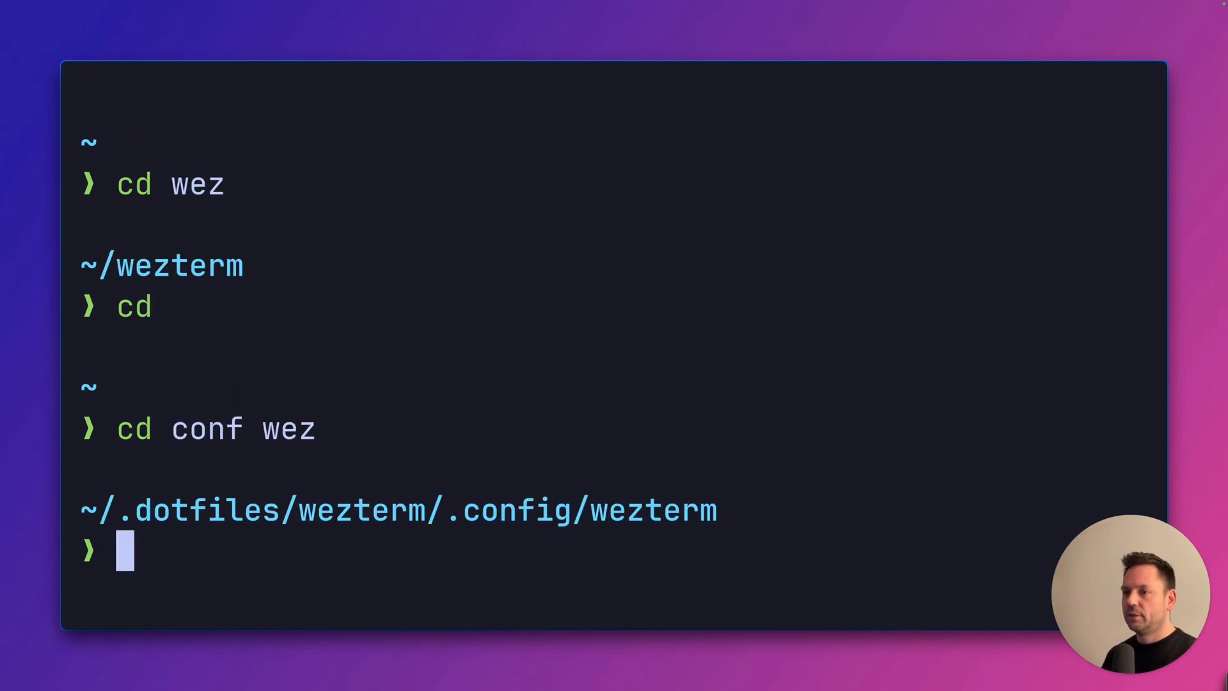
key("Return")
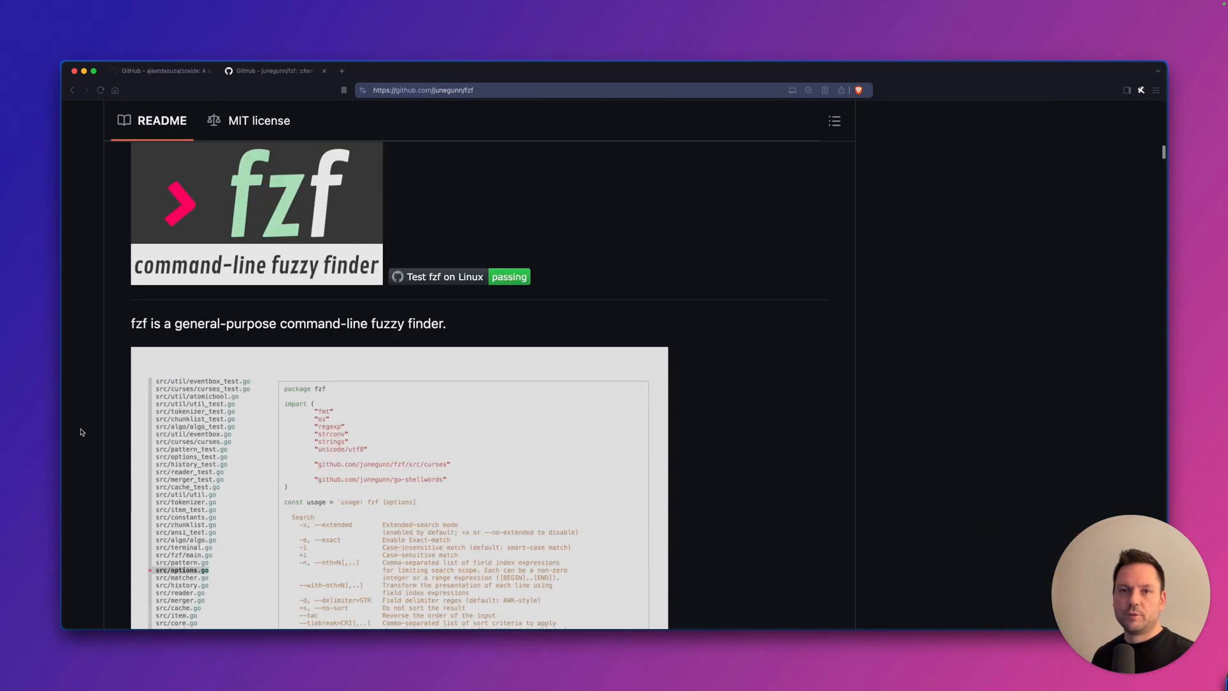
Step: Look through the fzf README on github.com/junegunn/fzf
scroll("down", 3)
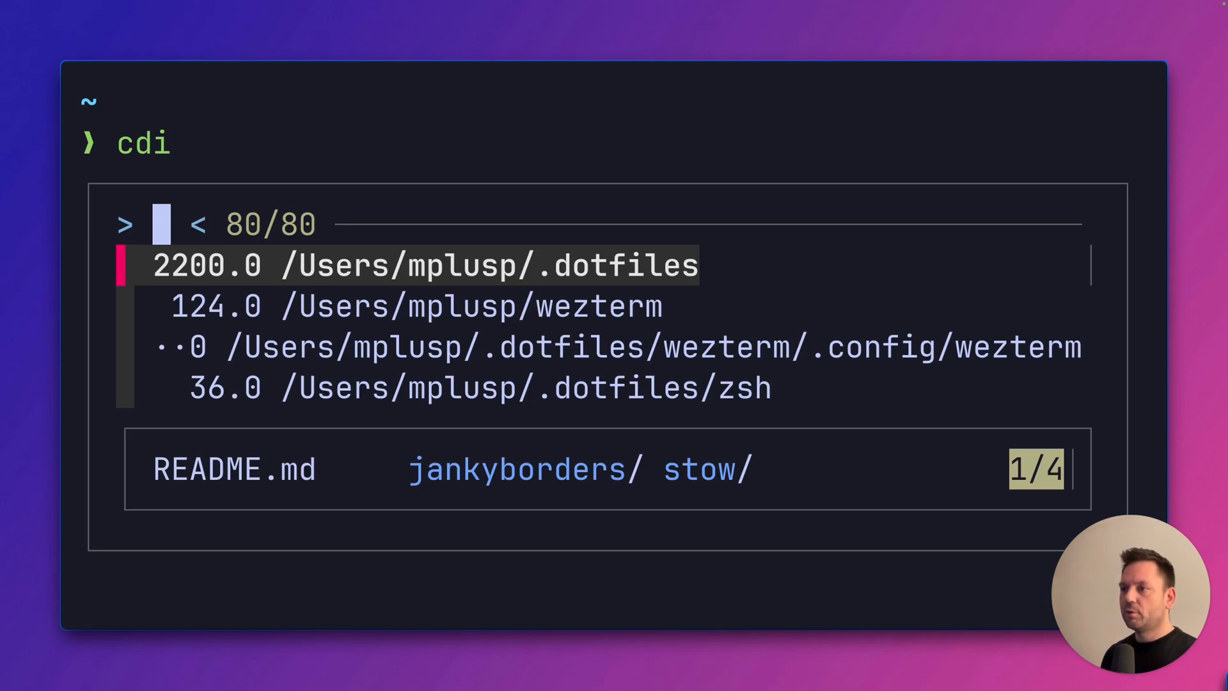
Step: Filter the cdi fzf picker to wez and jump into the chosen wezterm directory
type("wez")
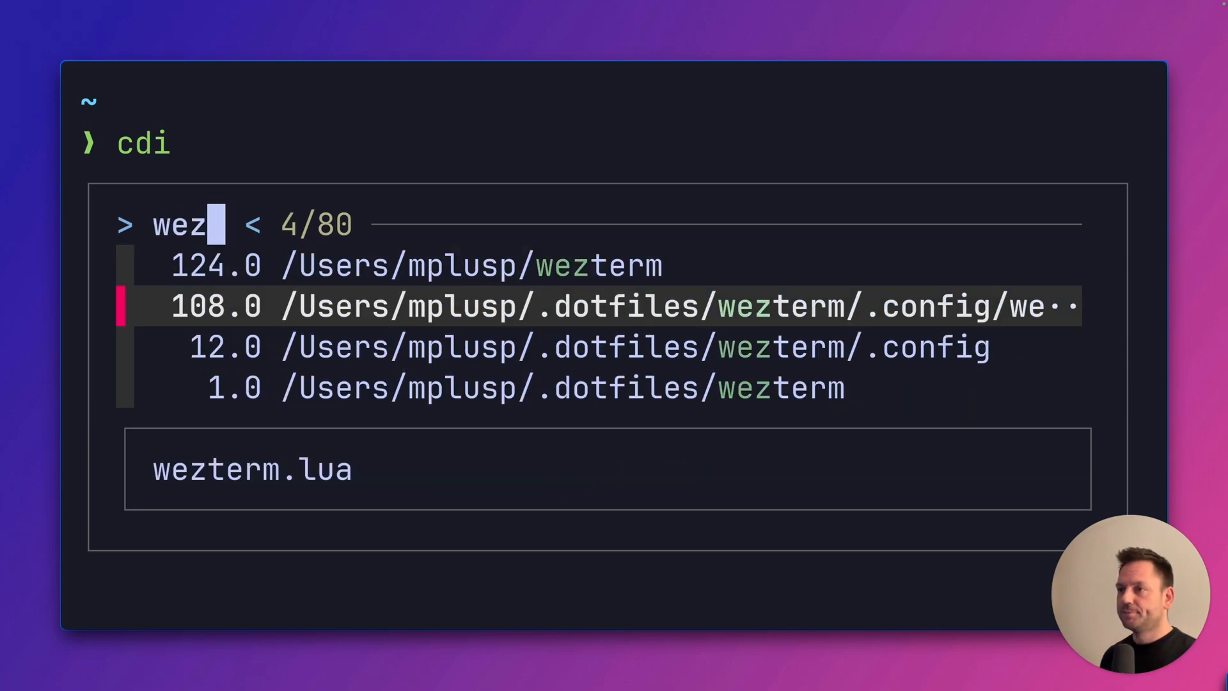
key("Return")
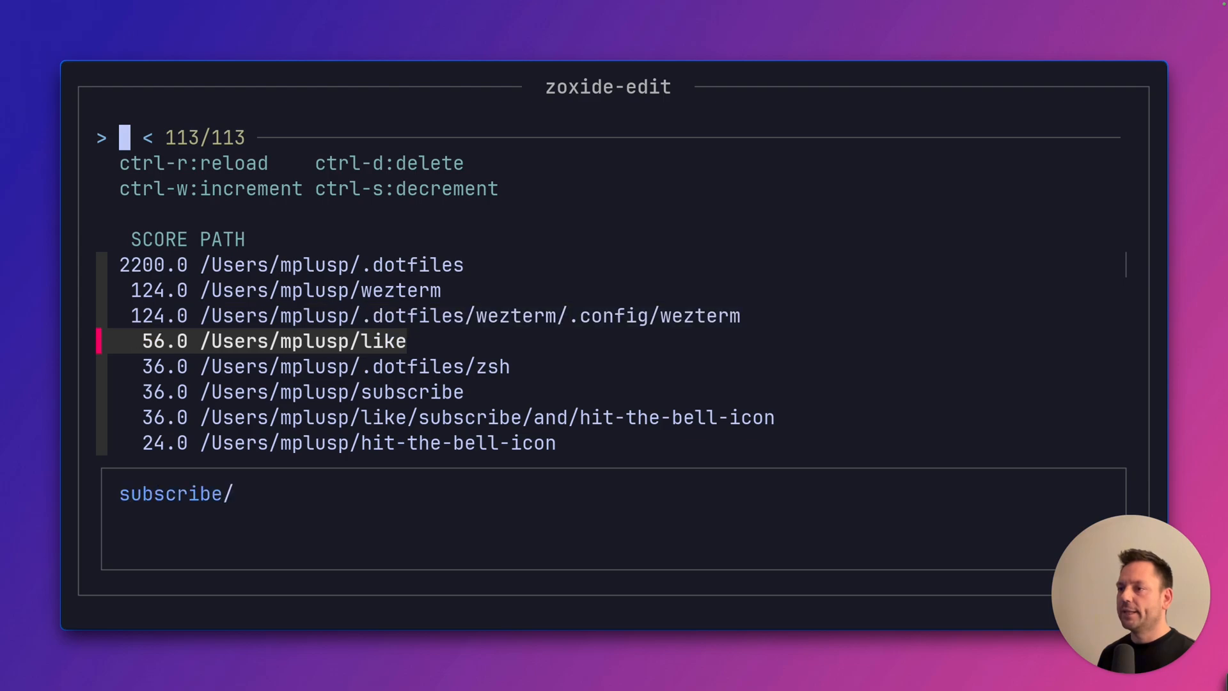
Step: Filter the zoxide edit list to wezterm paths and apply a ctrl shortcut to the .dotfiles/wezterm row
type("wez")
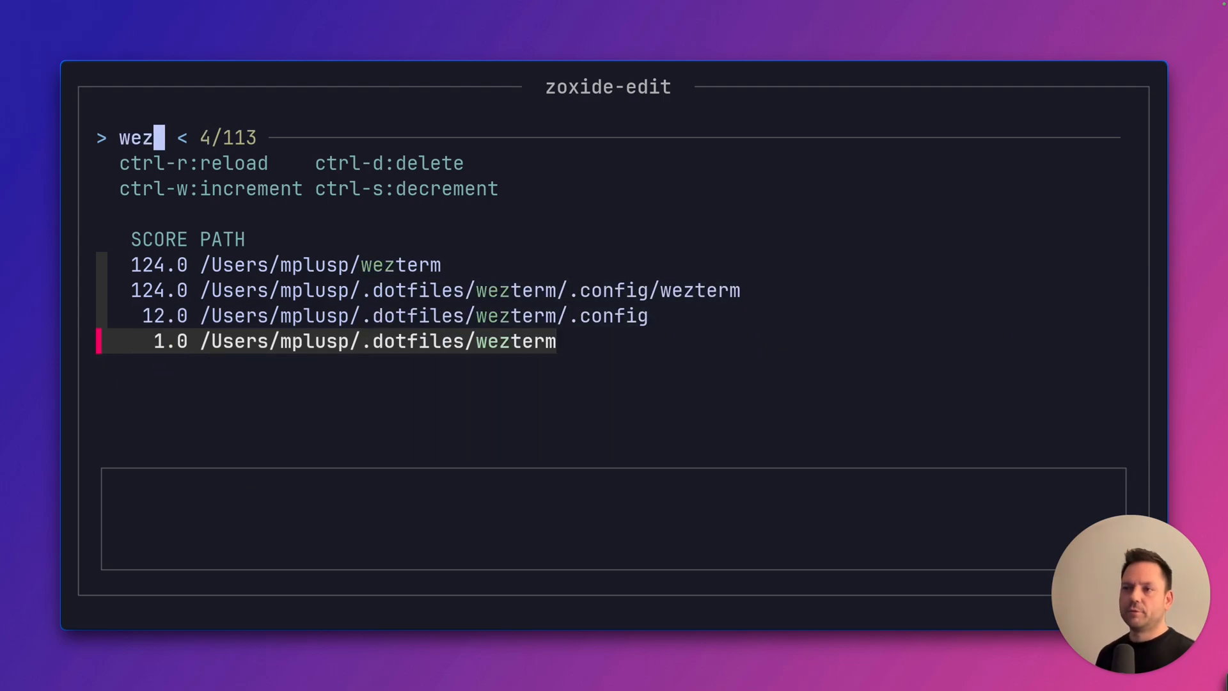
mouse_move(522, 151)
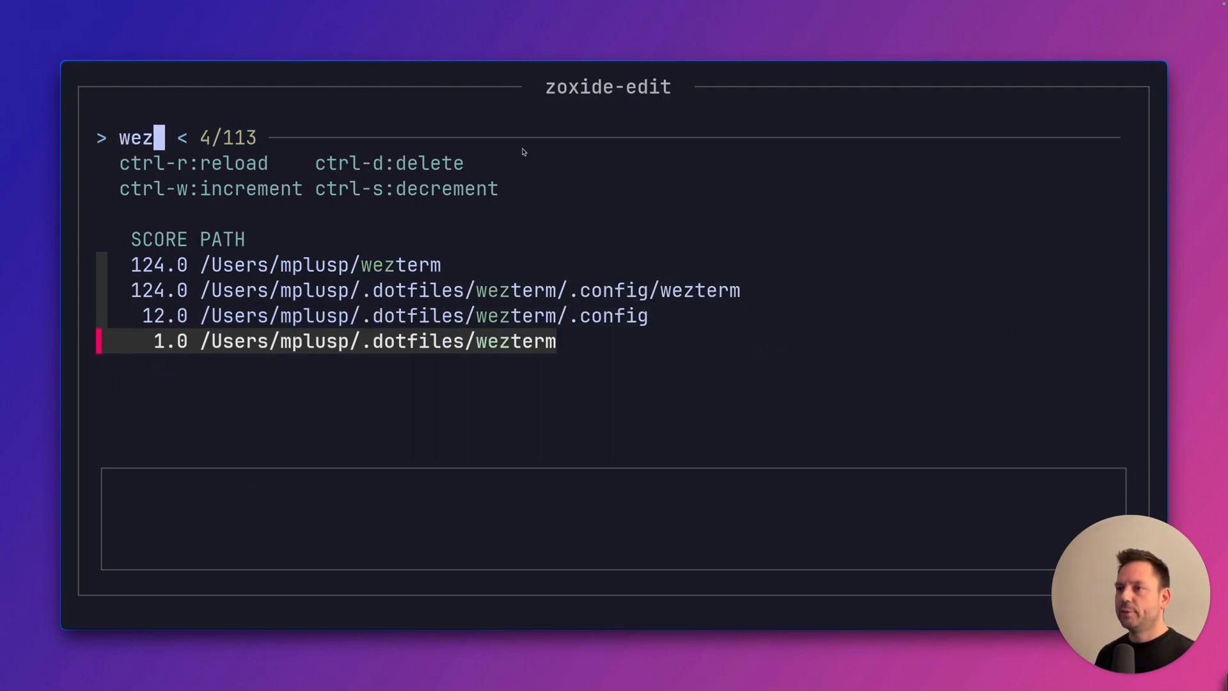
key("ctrl+w")
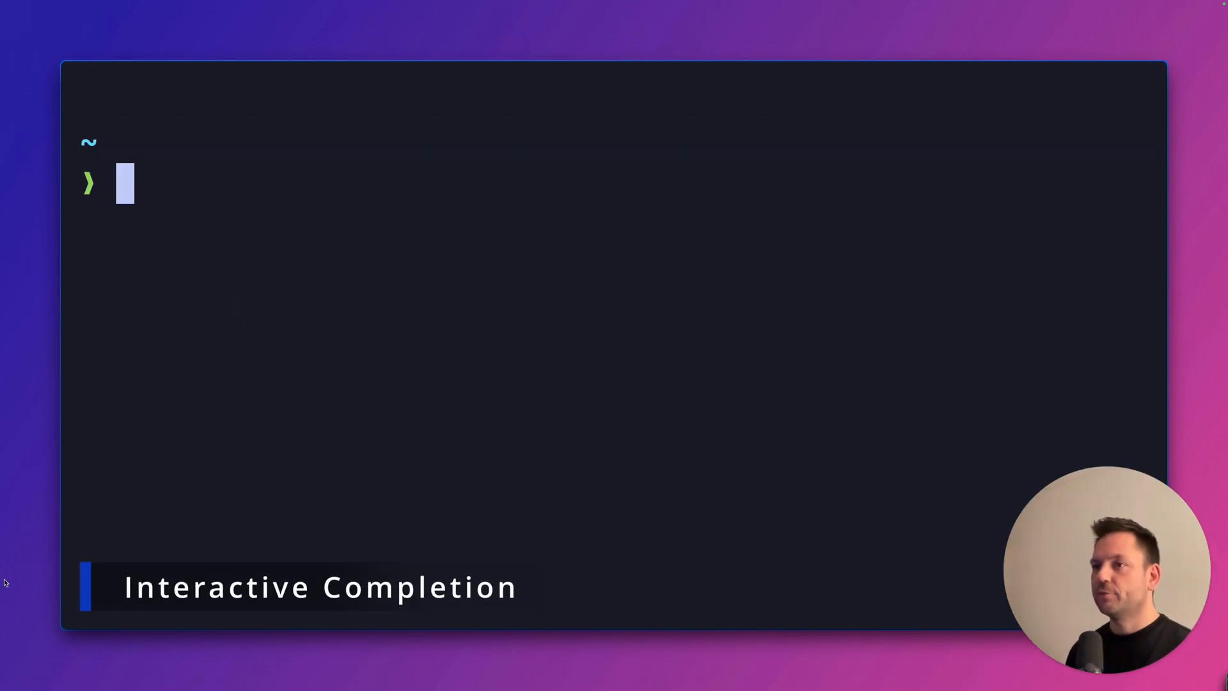
Step: Complete cd wez from the zoxide list to ~/wezterm, then jump with cd conf wez
type("cd we")
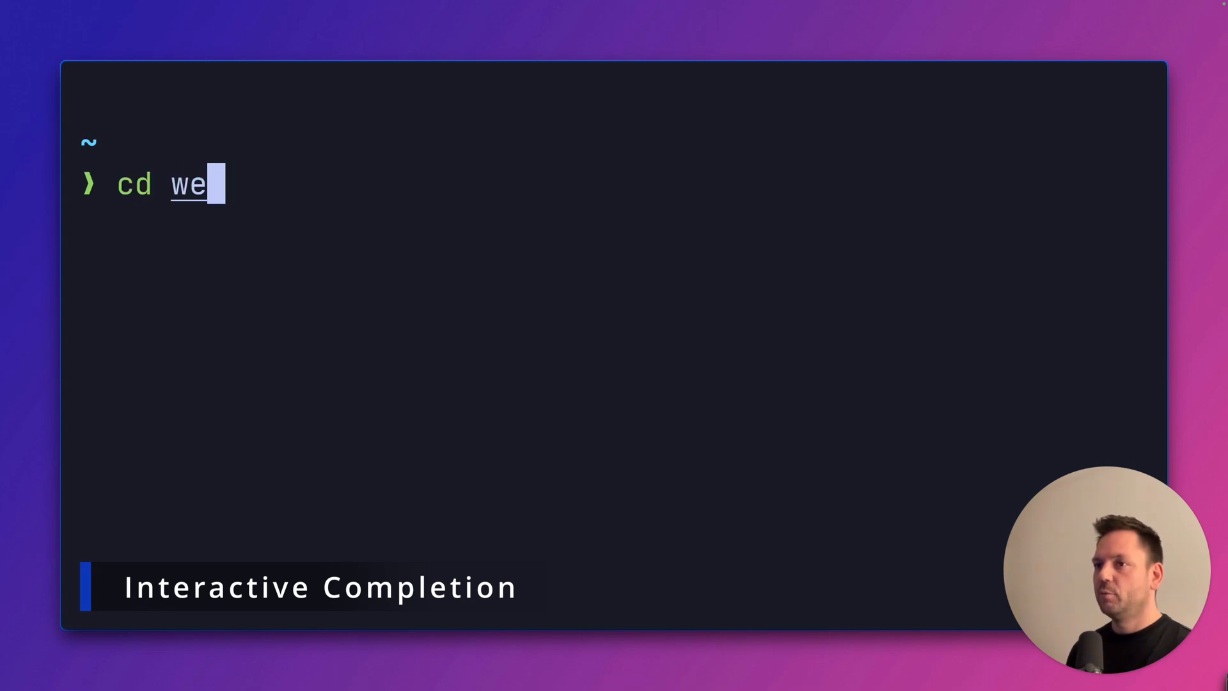
type("z")
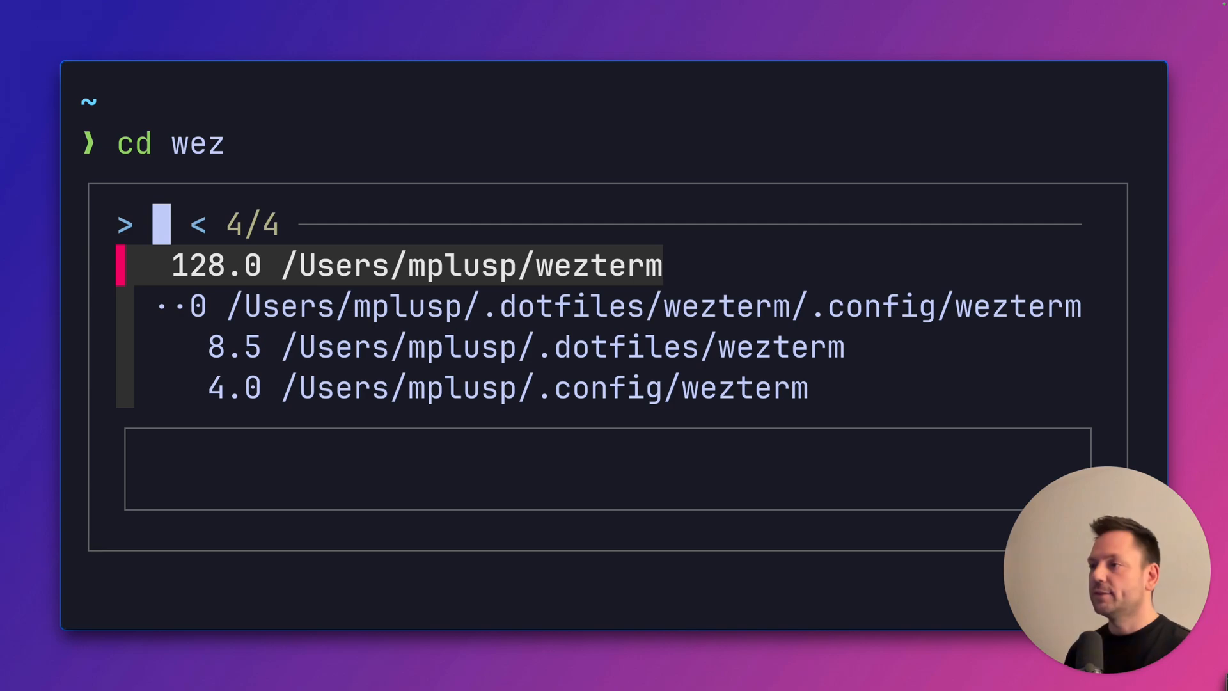
type("conf")
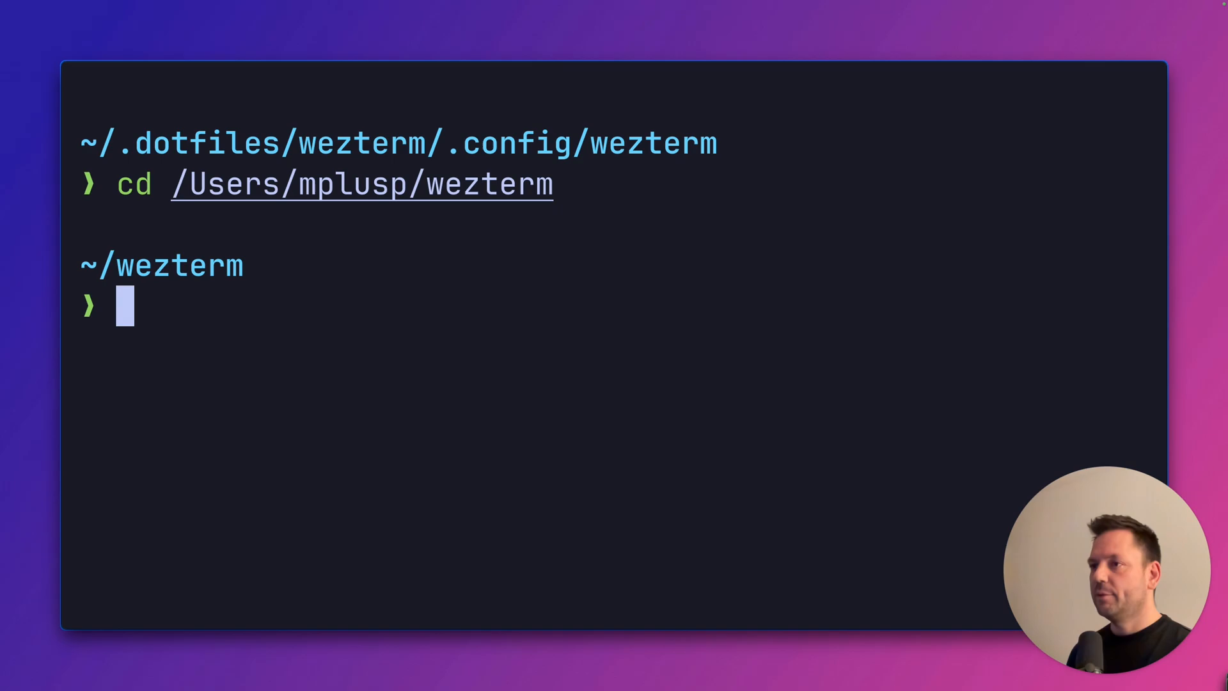
type("cd conf wez")
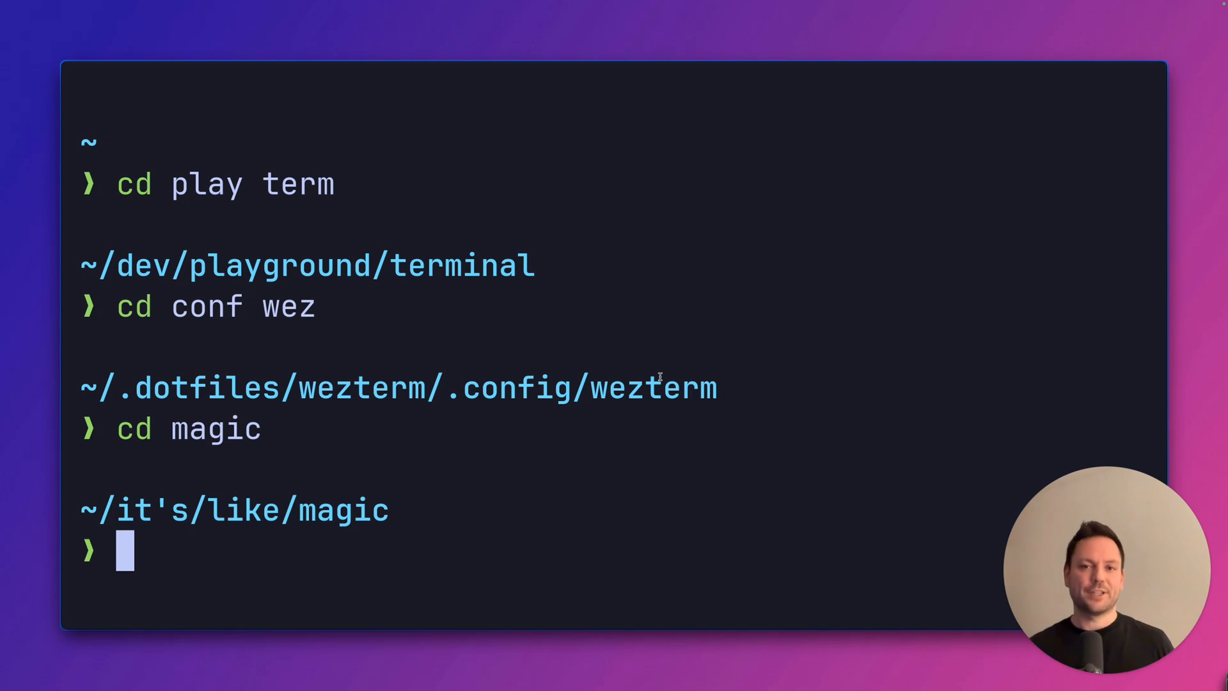
Step: Run the cowsay farewell 'Thanks for watching! Cya around :)' to close the demo
key("Return")
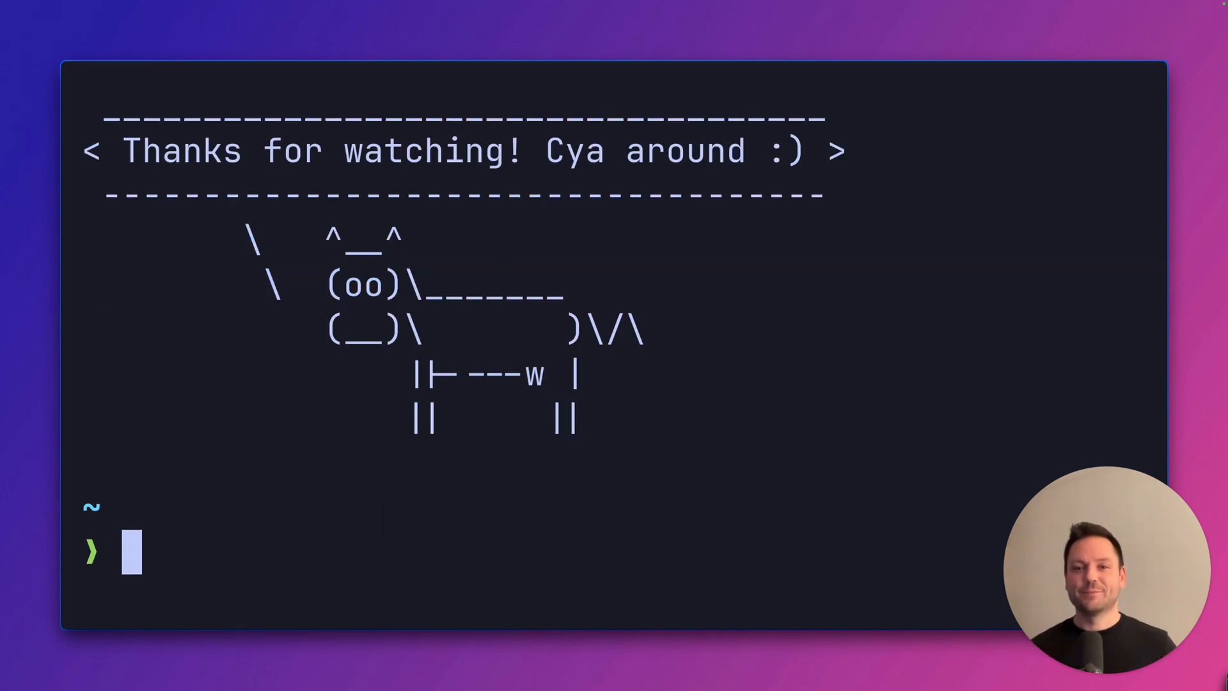